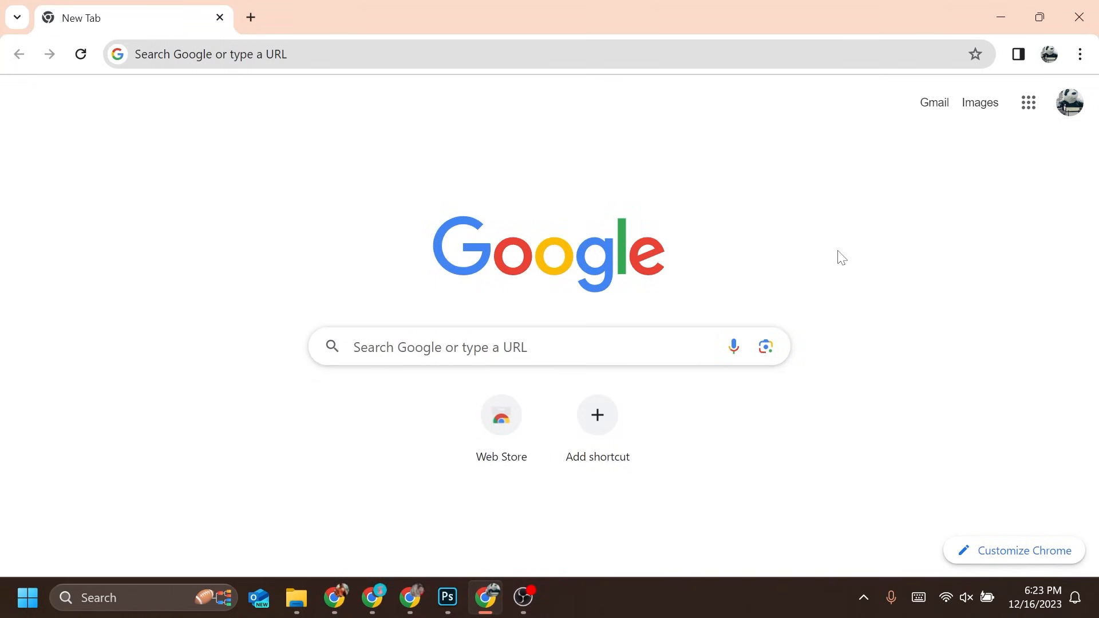
{"action": "mouse_move", "coordinate": [844, 254]}
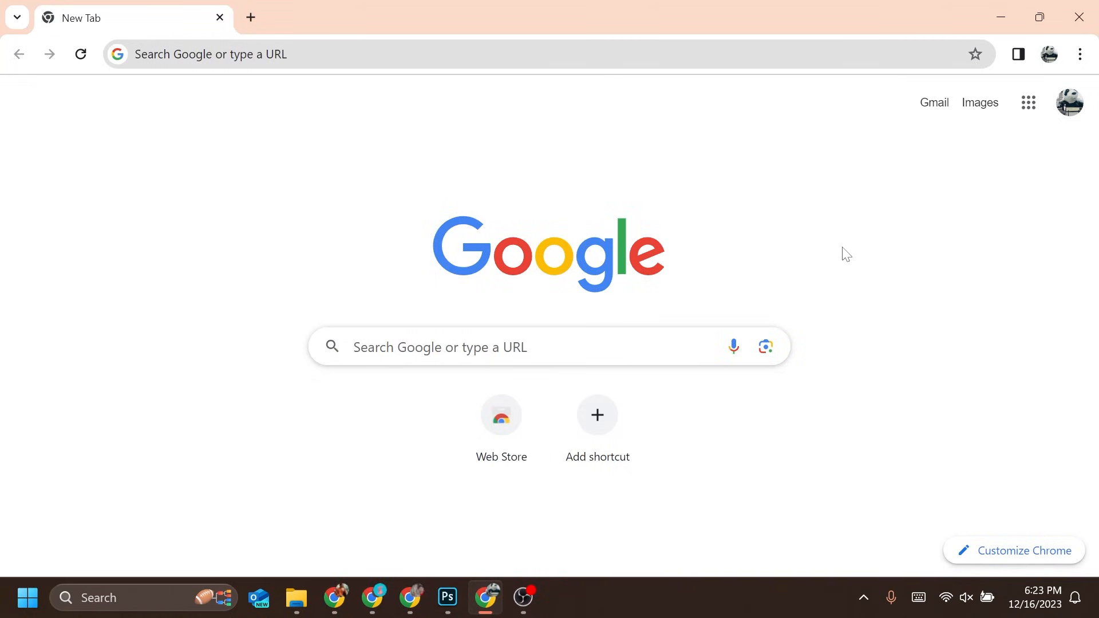
{"action": "mouse_move", "coordinate": [850, 249]}
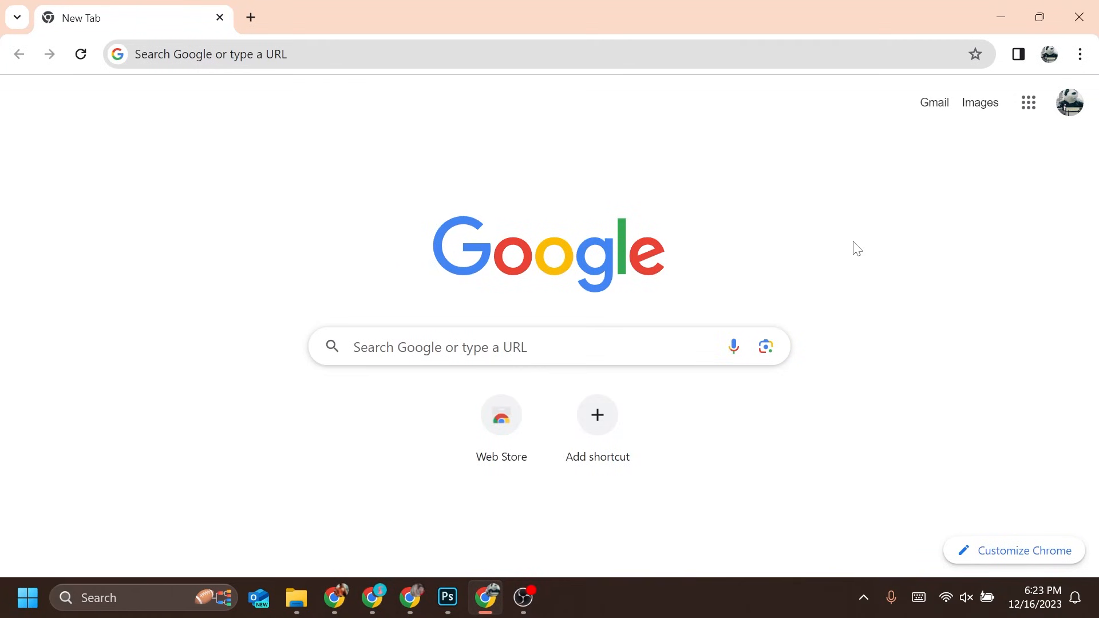
{"action": "type", "text": "https://1"}
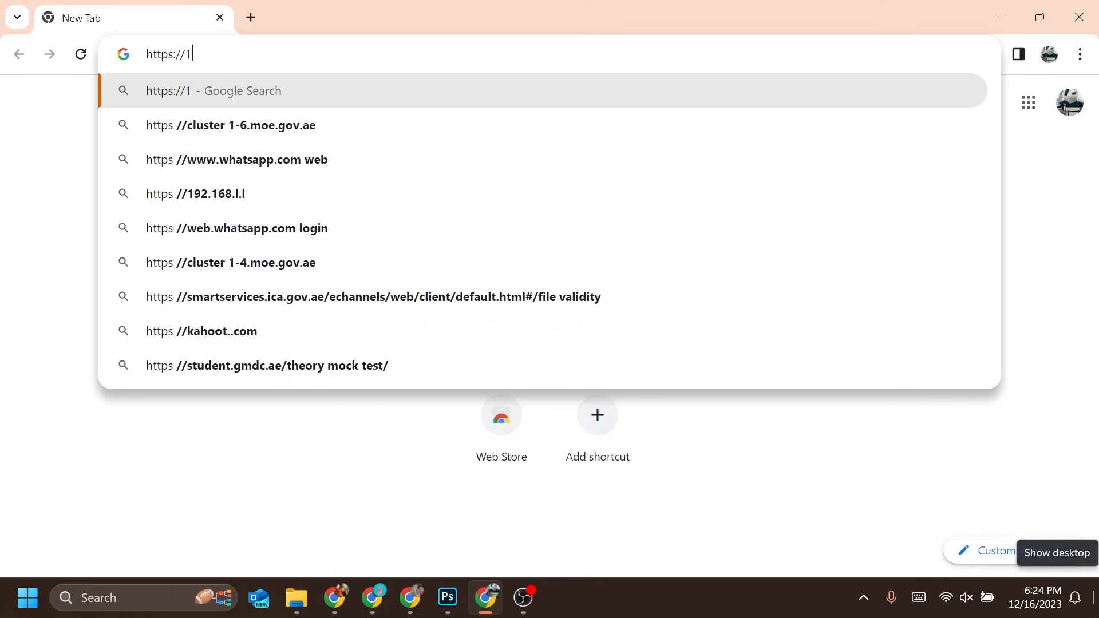
{"action": "type", "text": "92.168.7"}
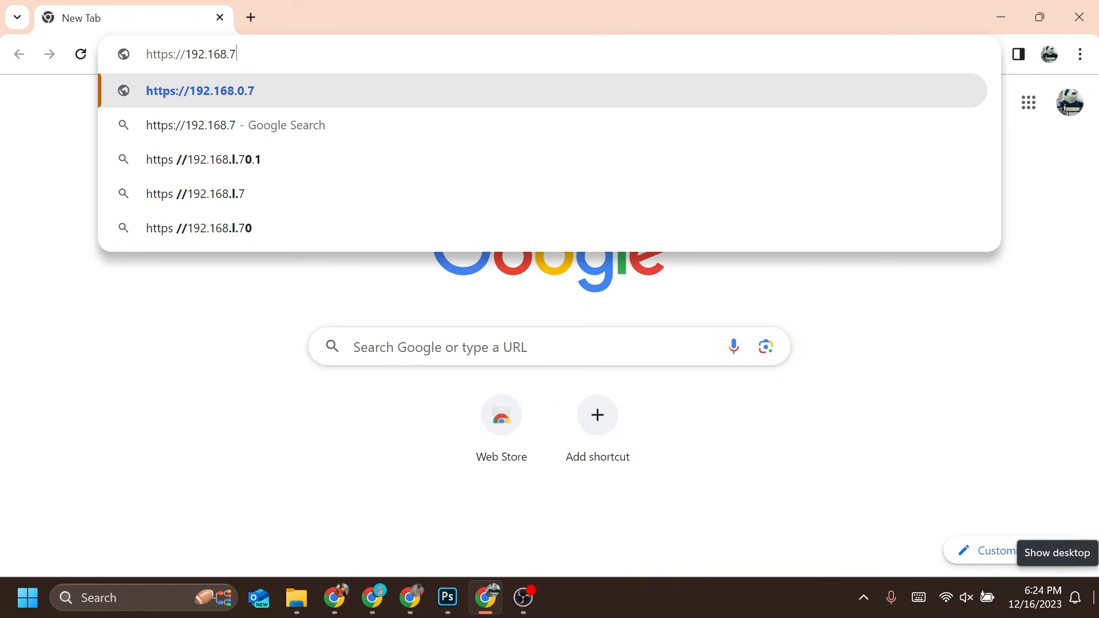
{"action": "left_click", "coordinate": [204, 159]}
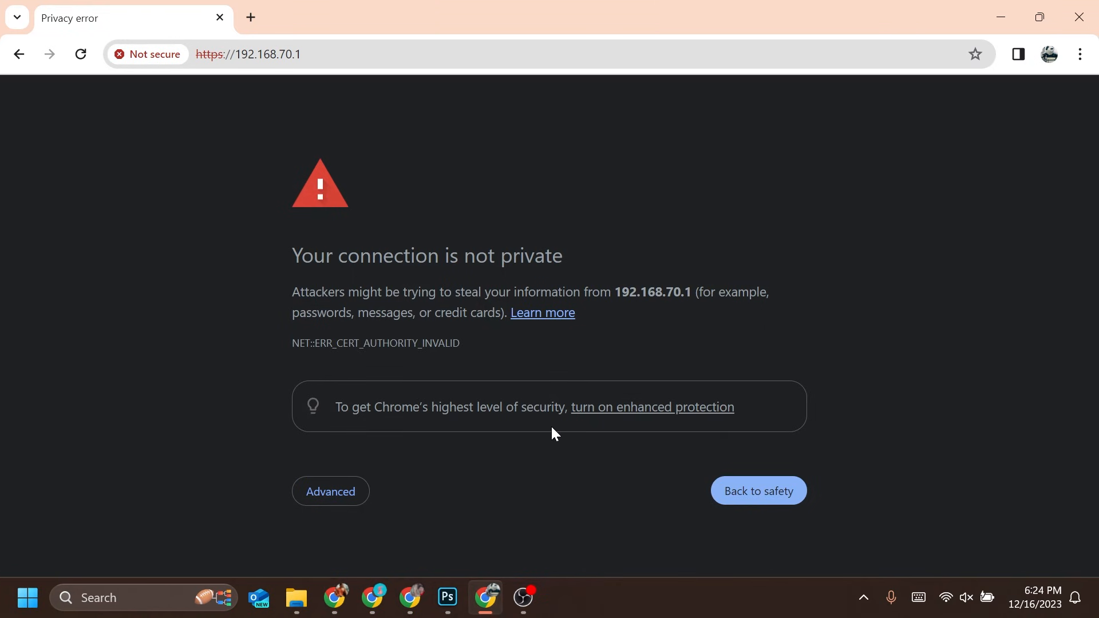
Bypass the certificate warning via Advanced > Proceed to 192.168.70.1 (unsafe).
{"action": "left_click", "coordinate": [330, 492]}
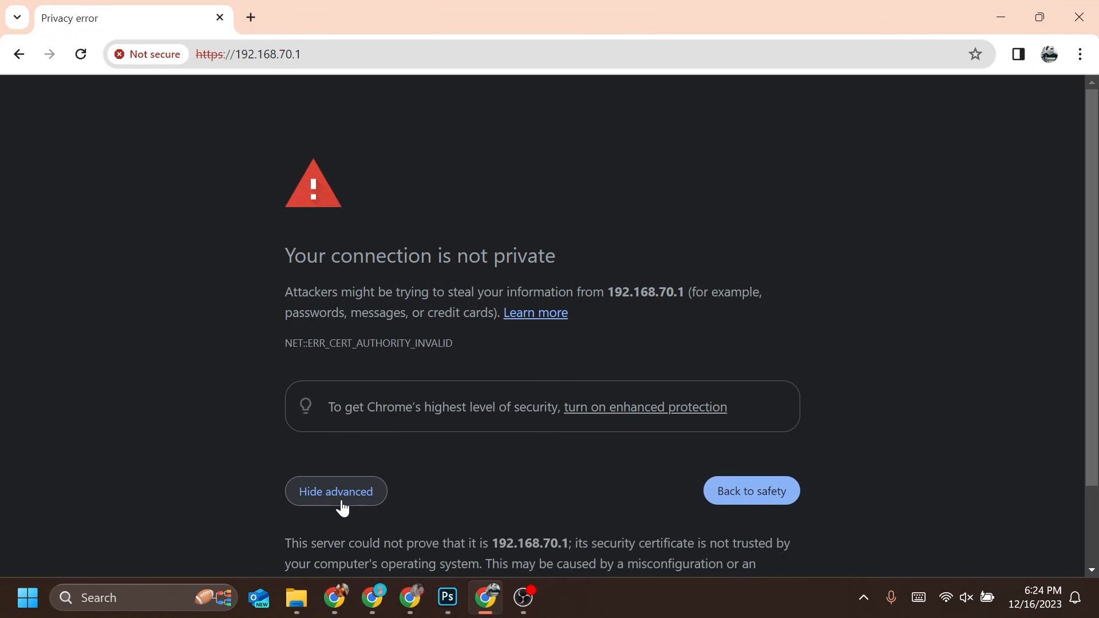
{"action": "scroll", "scroll_direction": "down", "scroll_amount": 3}
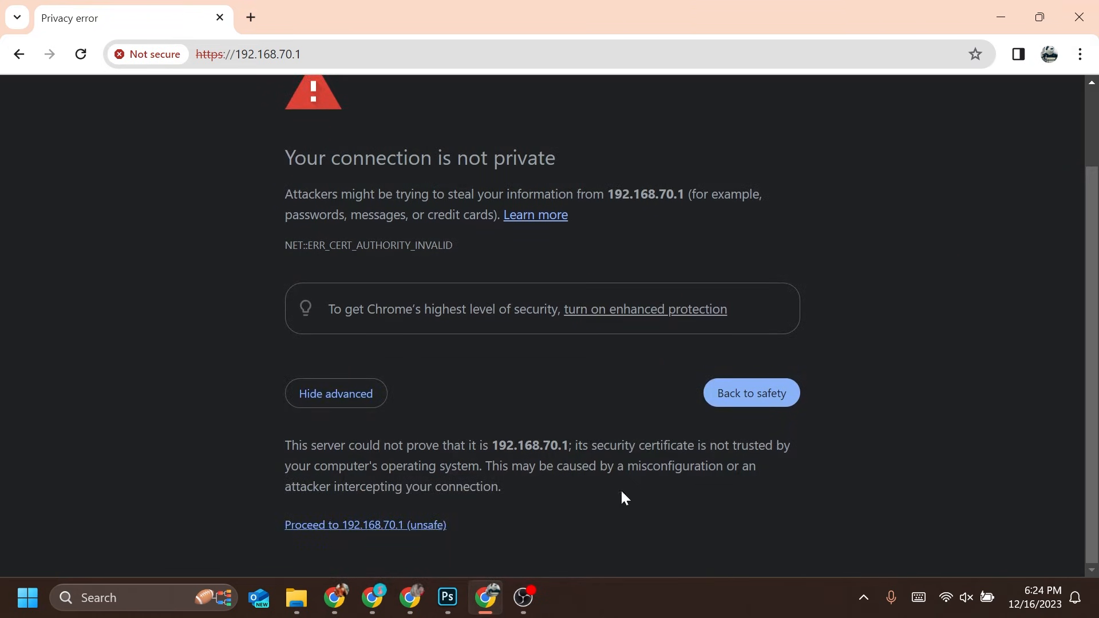
{"action": "mouse_move", "coordinate": [411, 525]}
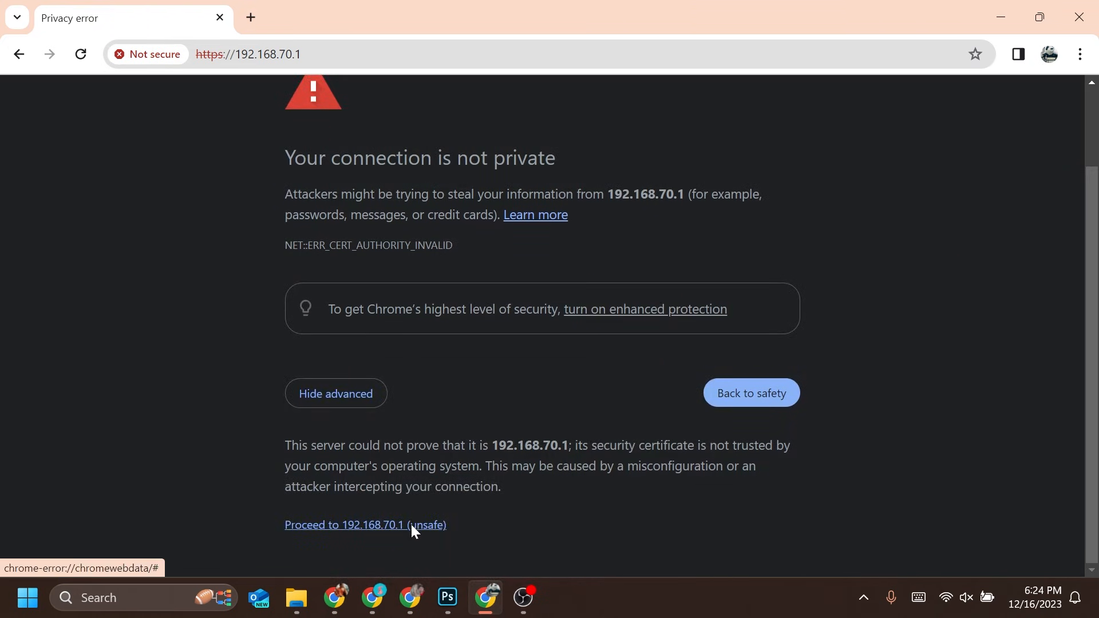
{"action": "left_click", "coordinate": [365, 525]}
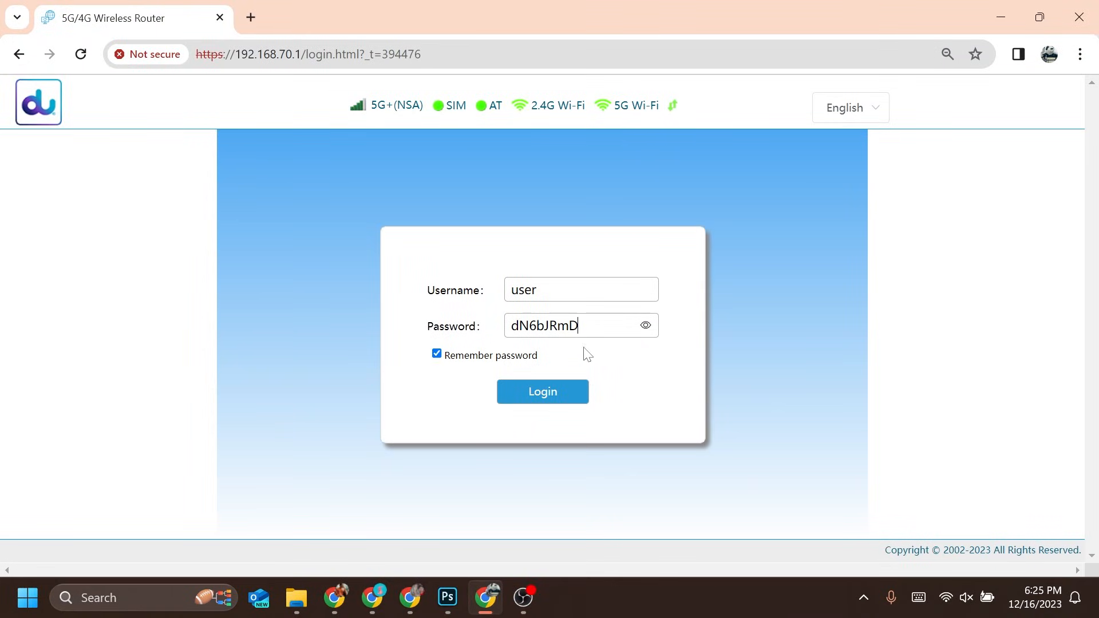
Log in to the router admin panel with the filled-in username and password.
{"action": "left_click", "coordinate": [541, 392]}
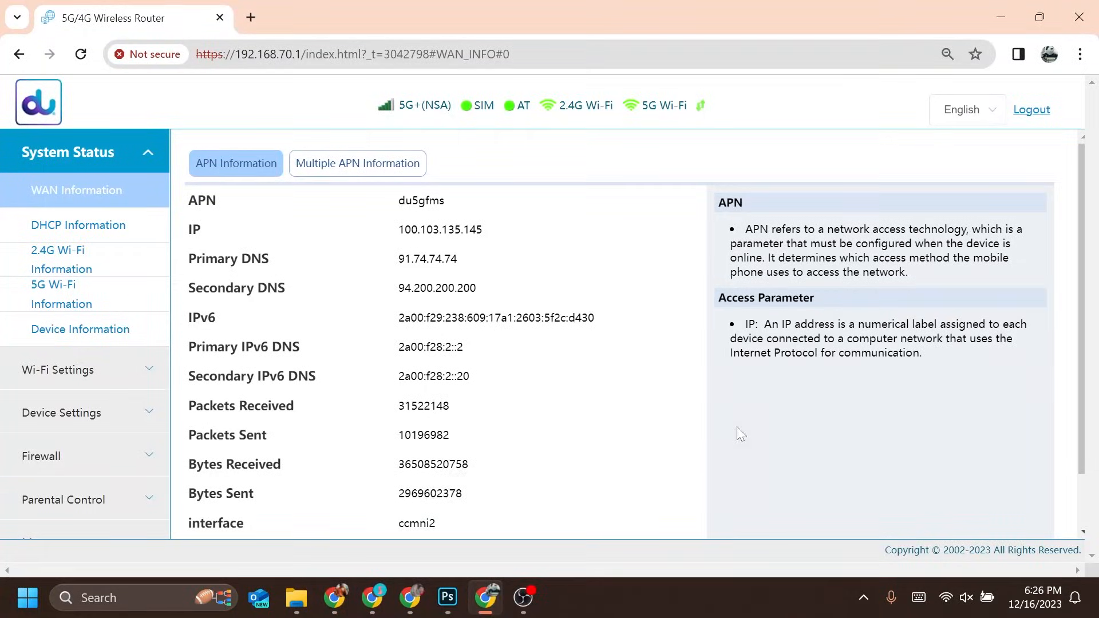
Enter the new 2.4G Wi-Fi password 'password' and scroll down to Save.
{"action": "left_click", "coordinate": [57, 370]}
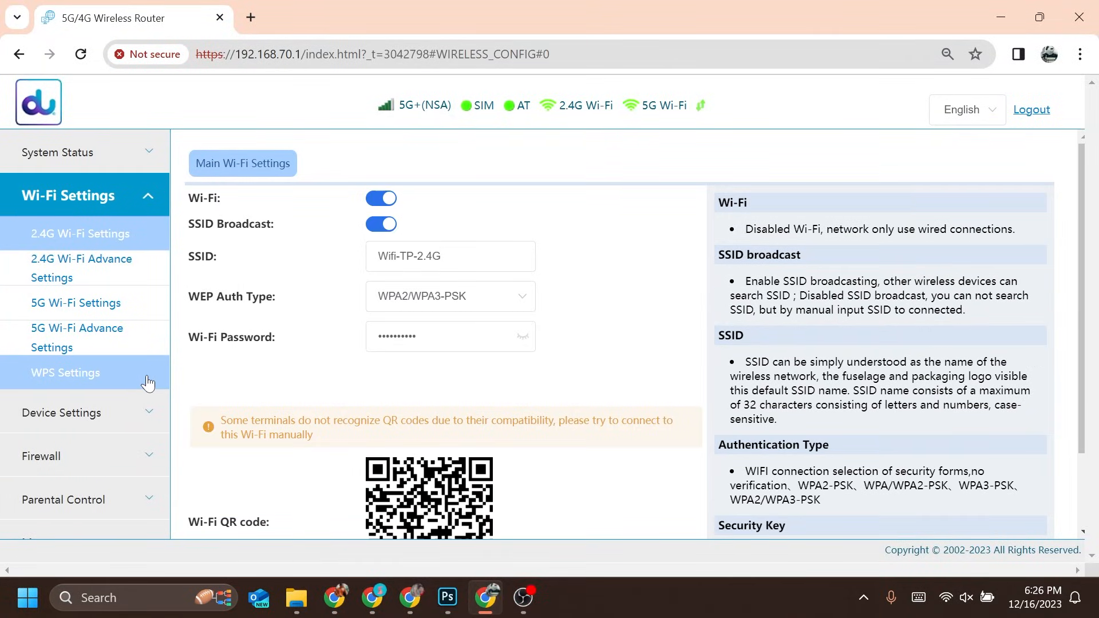
{"action": "mouse_move", "coordinate": [349, 330]}
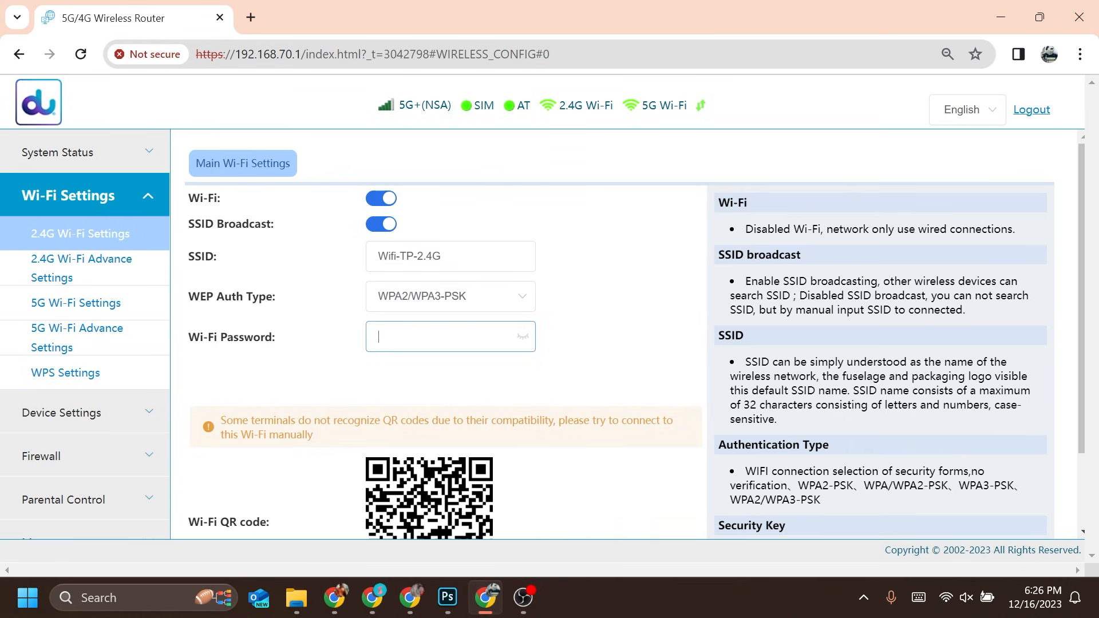
{"action": "type", "text": "password"}
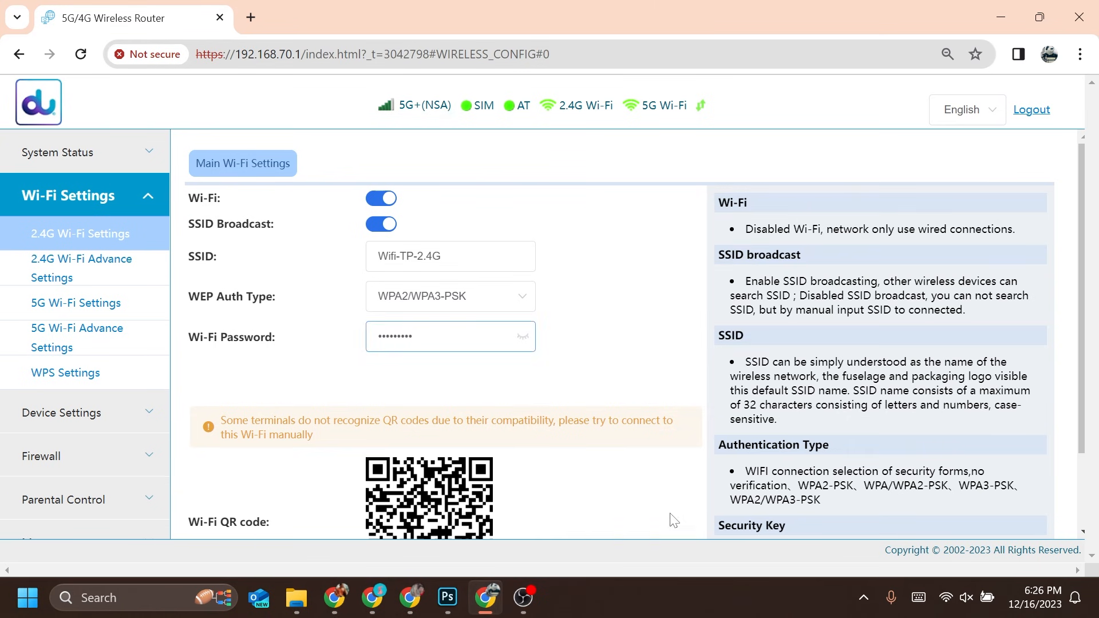
{"action": "scroll", "scroll_direction": "down", "scroll_amount": 3}
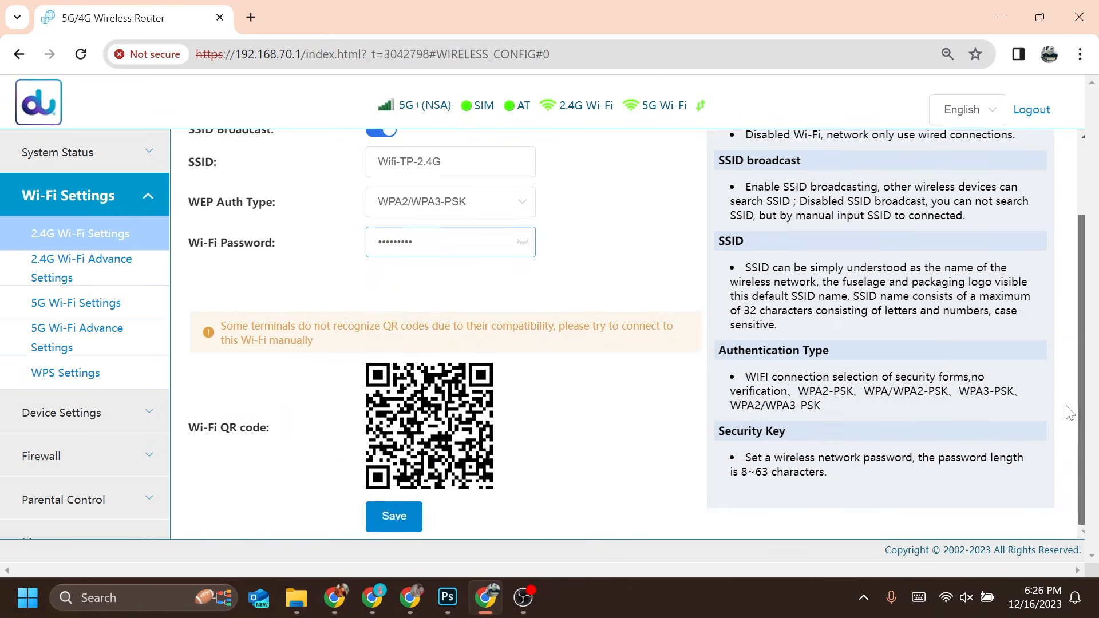
{"action": "mouse_move", "coordinate": [101, 302]}
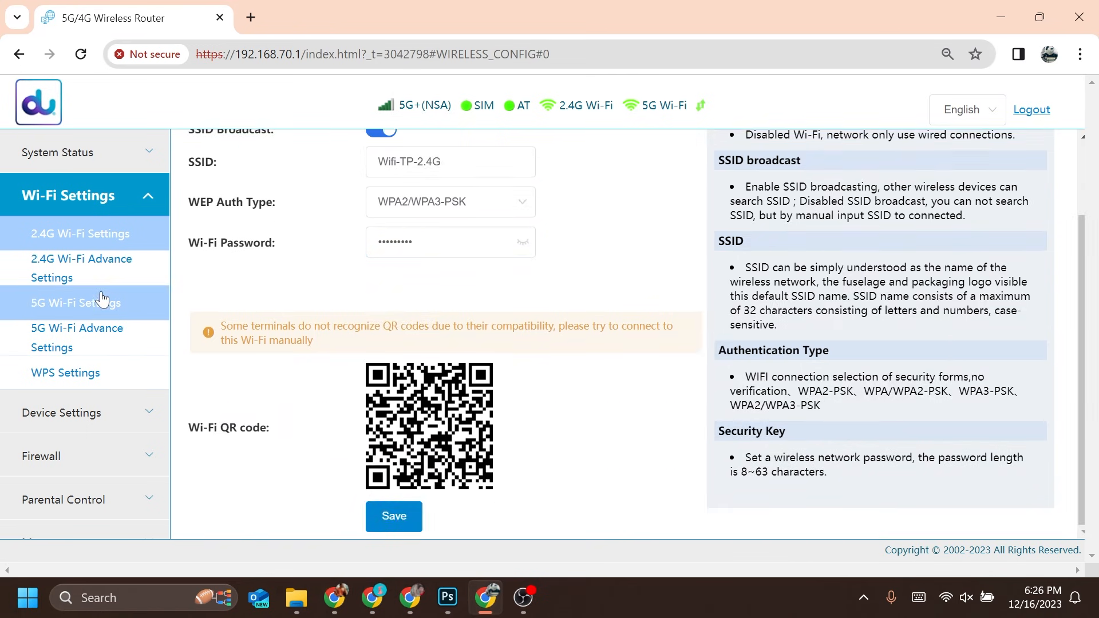
Show the 5G Wi-Fi Settings page (SSID Wifi-TP, WPA/WPA2-PSK).
{"action": "left_click", "coordinate": [75, 302]}
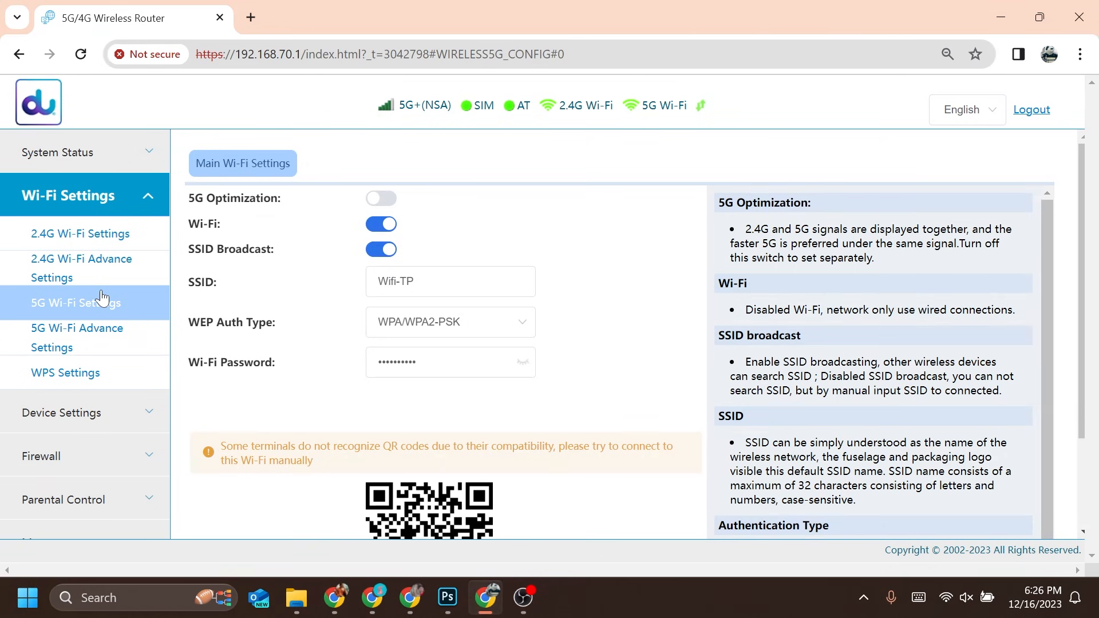
{"action": "mouse_move", "coordinate": [204, 301]}
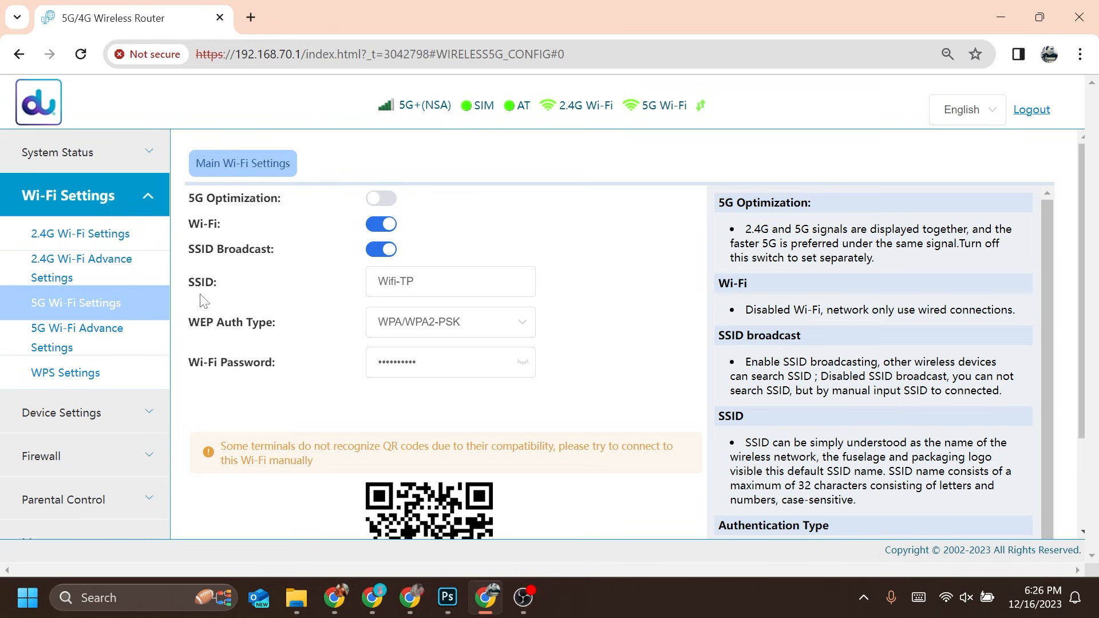